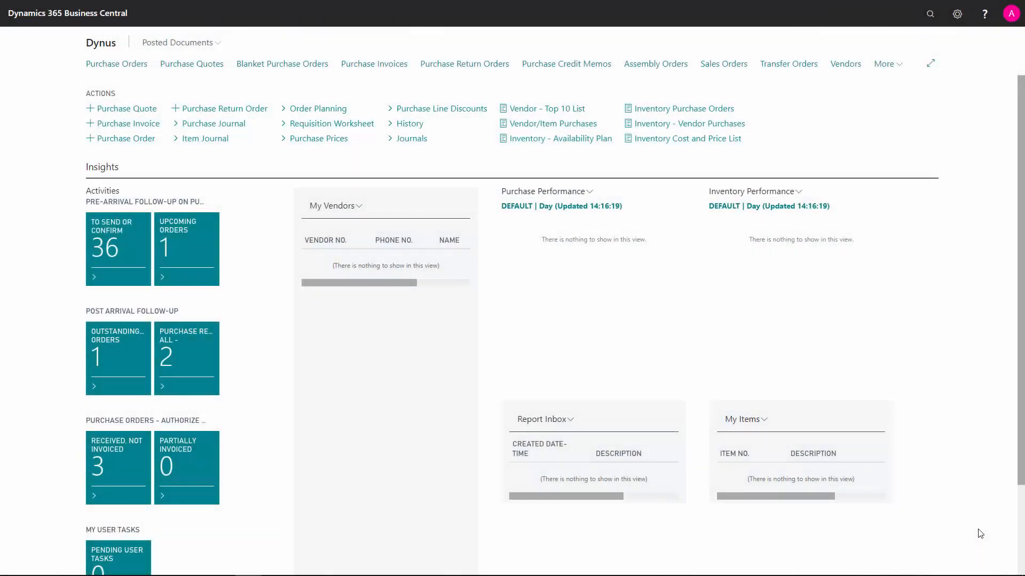
{"action": "mouse_move", "coordinate": [761, 454]}
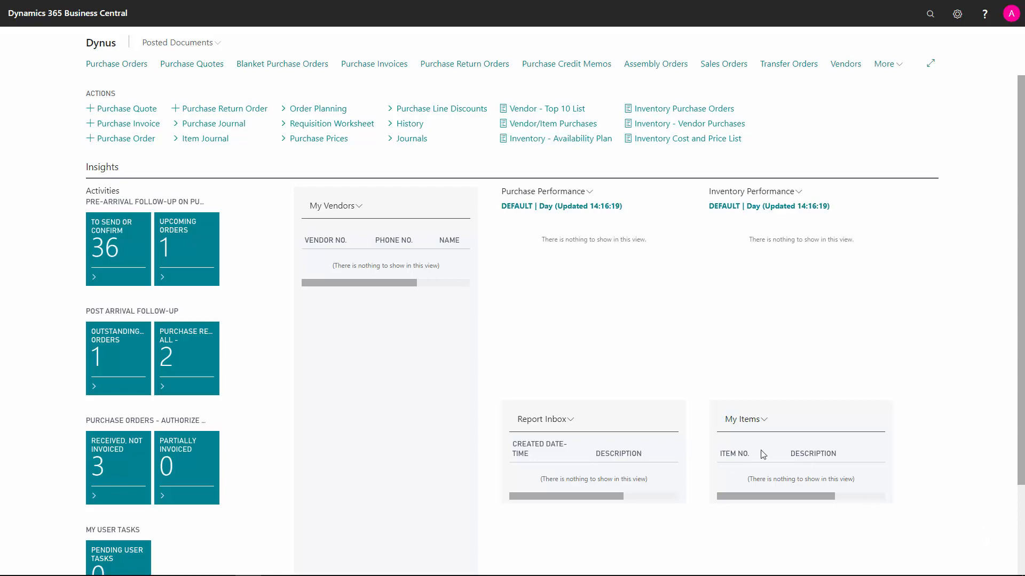
{"action": "mouse_move", "coordinate": [117, 64]}
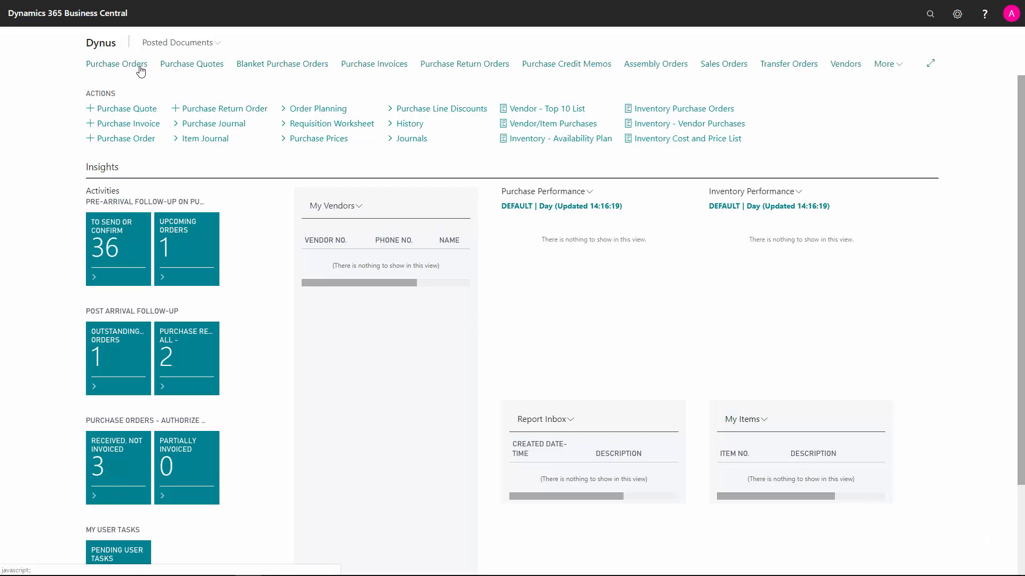
Step: Open purchase order 24000154 and view the Handlebars line's receive and received quantities
{"action": "left_click", "coordinate": [116, 63]}
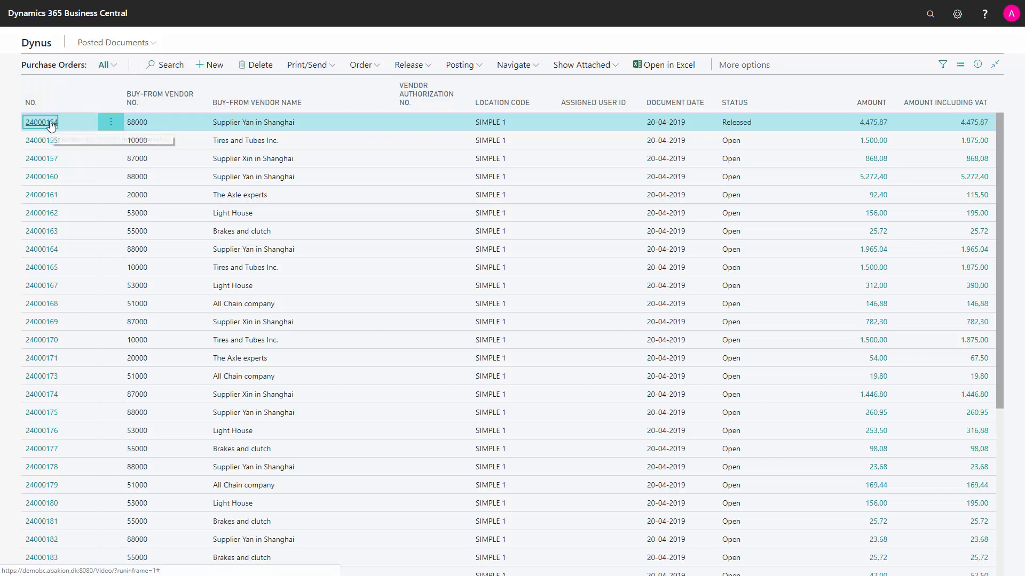
{"action": "left_click", "coordinate": [40, 122]}
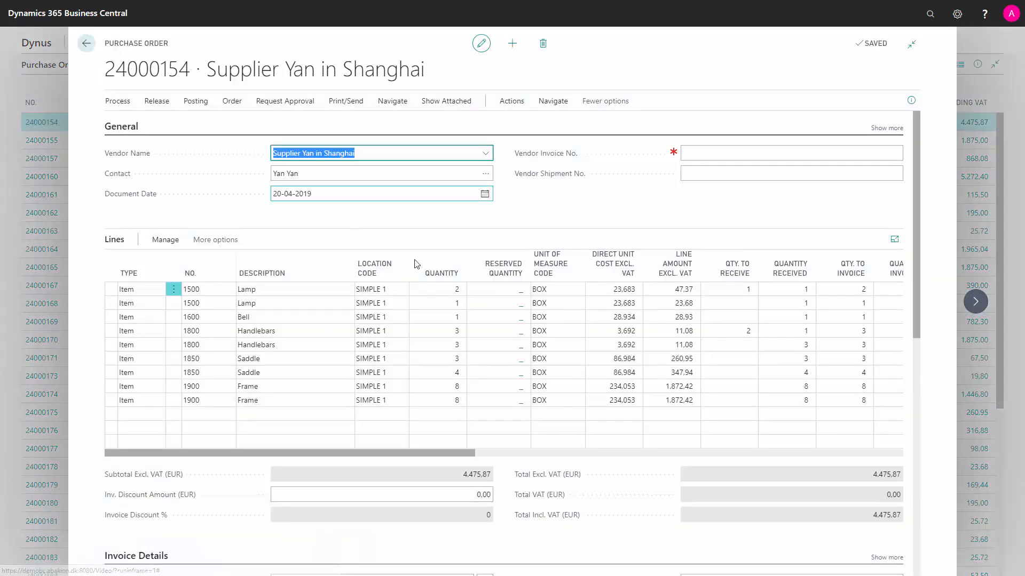
{"action": "left_click", "coordinate": [684, 331]}
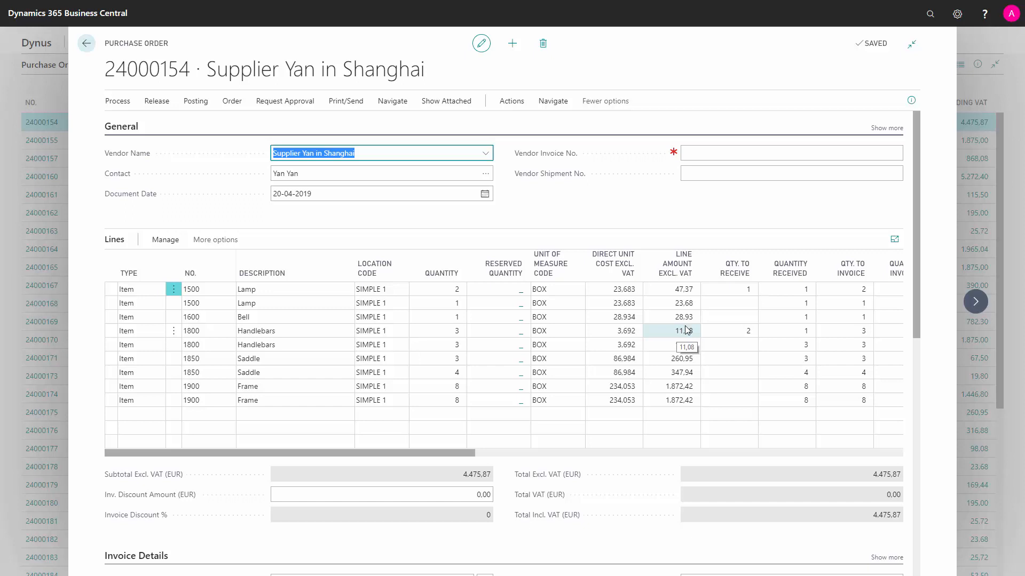
{"action": "left_click", "coordinate": [728, 329]}
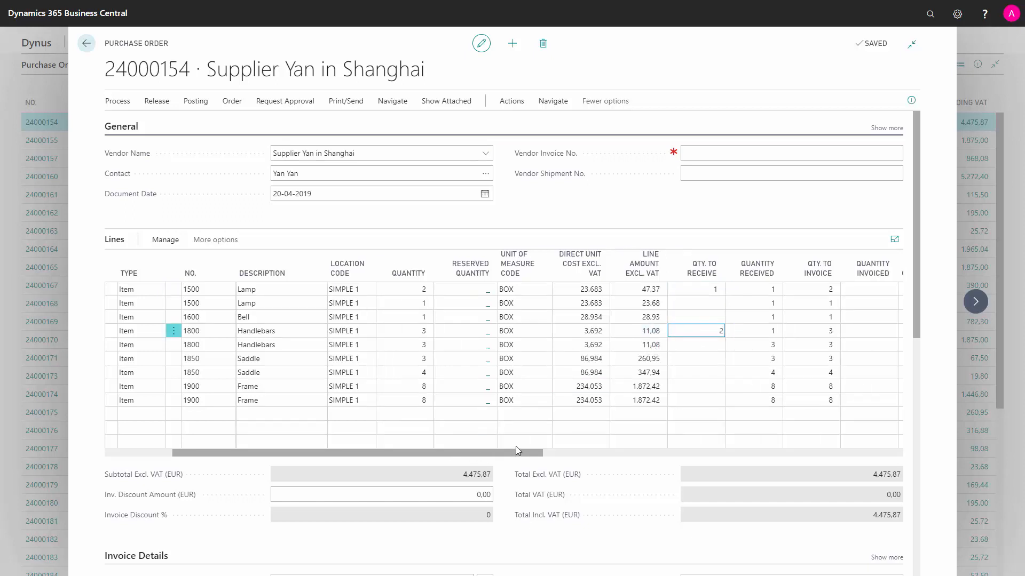
{"action": "scroll", "scroll_direction": "right", "scroll_amount": 3}
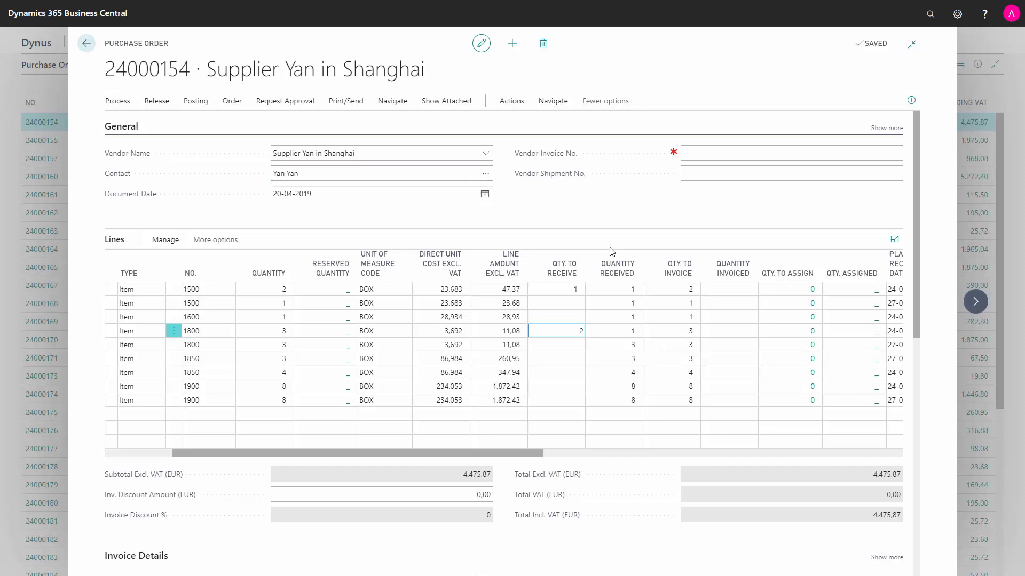
{"action": "mouse_move", "coordinate": [561, 268]}
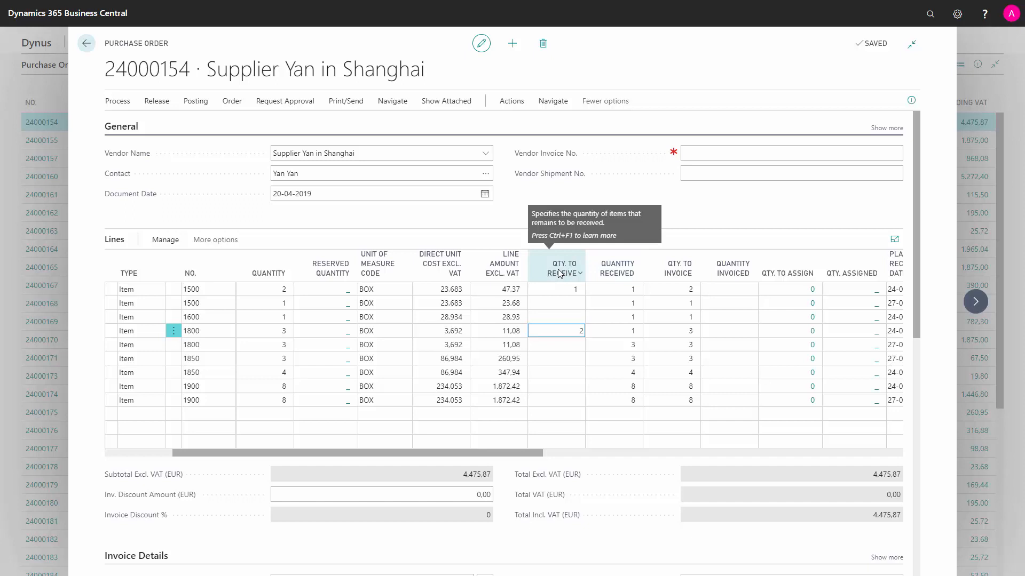
{"action": "mouse_move", "coordinate": [732, 268]}
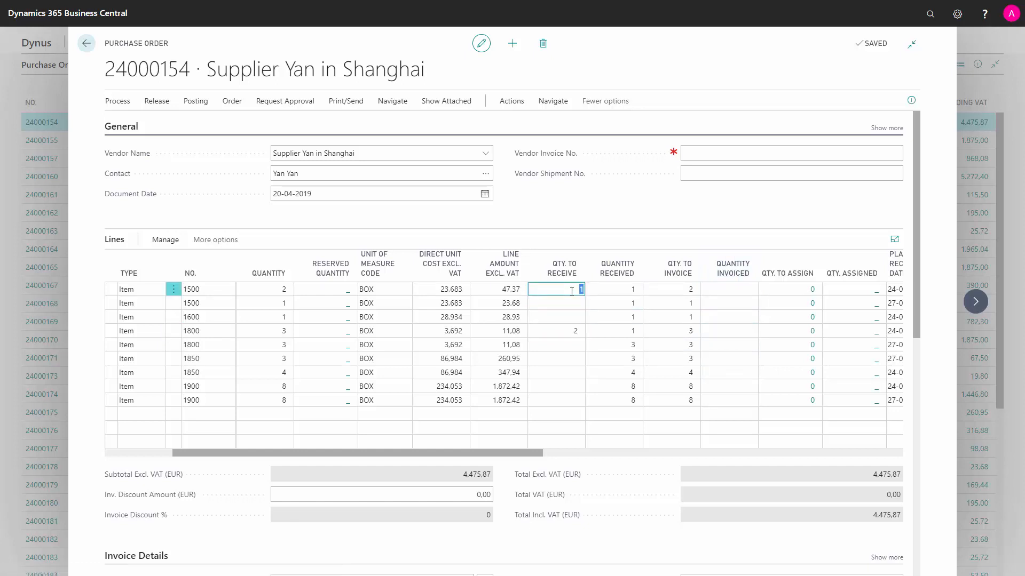
Step: Set Qty. to Receive to 0 on the Lamp and Handlebars lines and enter vendor invoice SDFER
{"action": "type", "text": "0"}
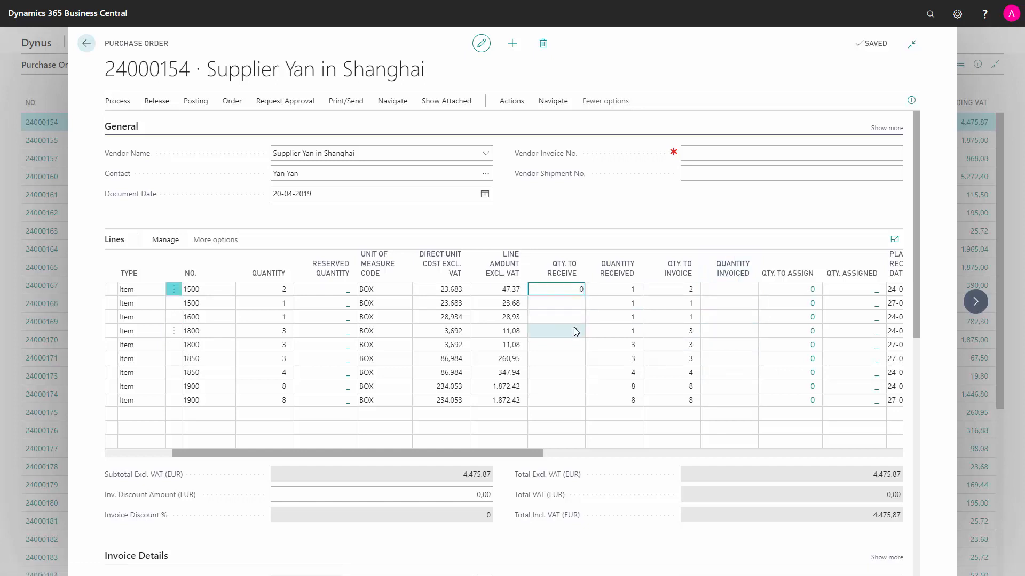
{"action": "left_click", "coordinate": [555, 331]}
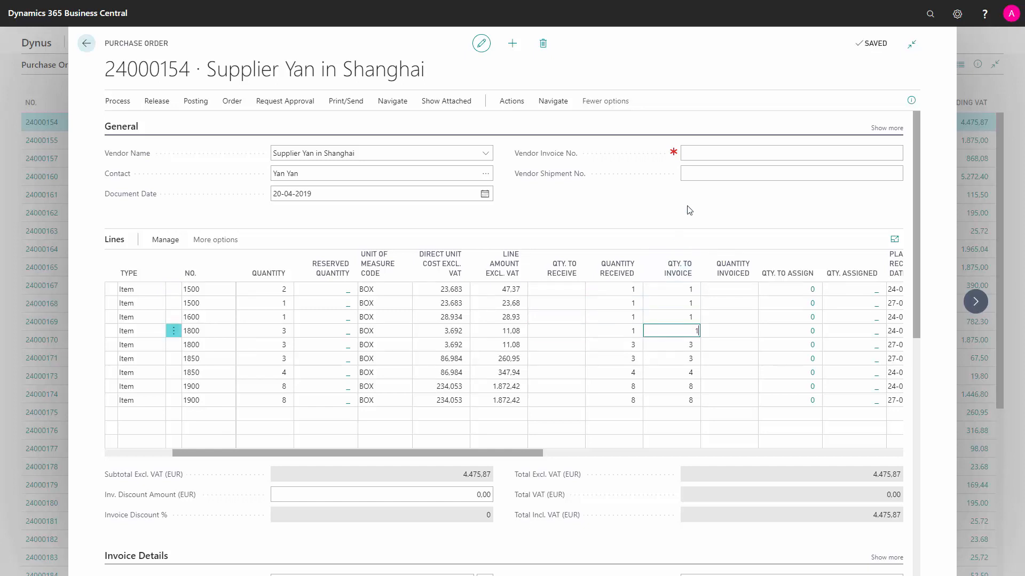
{"action": "type", "text": "sdfer"}
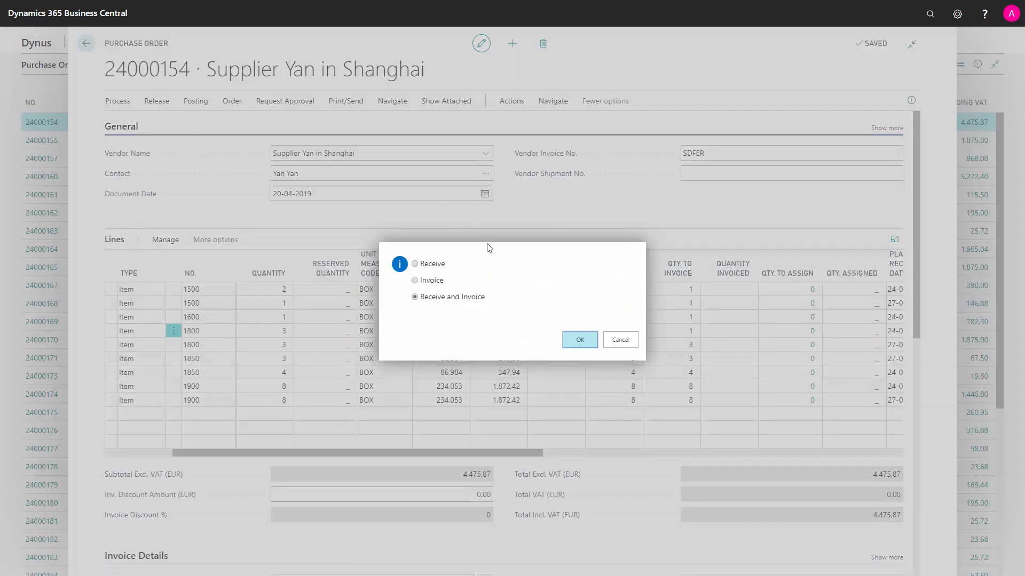
Step: Post order 24000154 with Receive and Invoice selected
{"action": "left_click", "coordinate": [578, 339]}
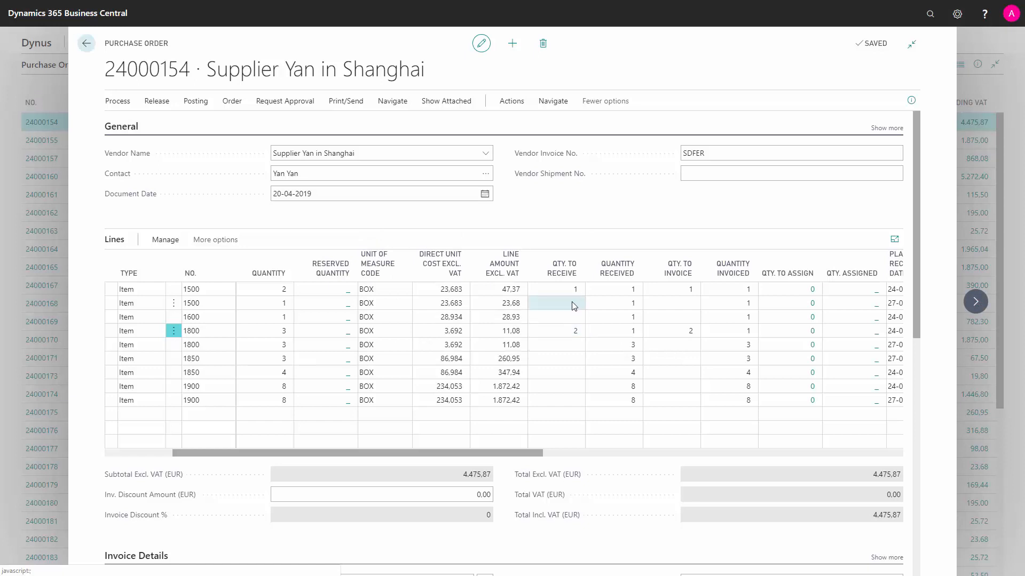
{"action": "left_click", "coordinate": [561, 289]}
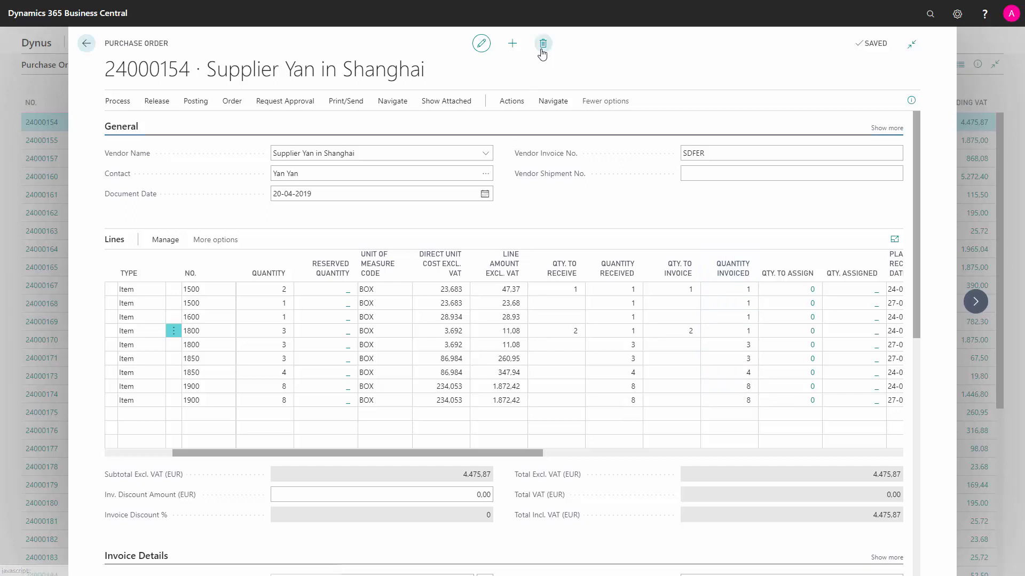
Step: Delete purchase order 24000154 and confirm with Yes
{"action": "left_click", "coordinate": [543, 43]}
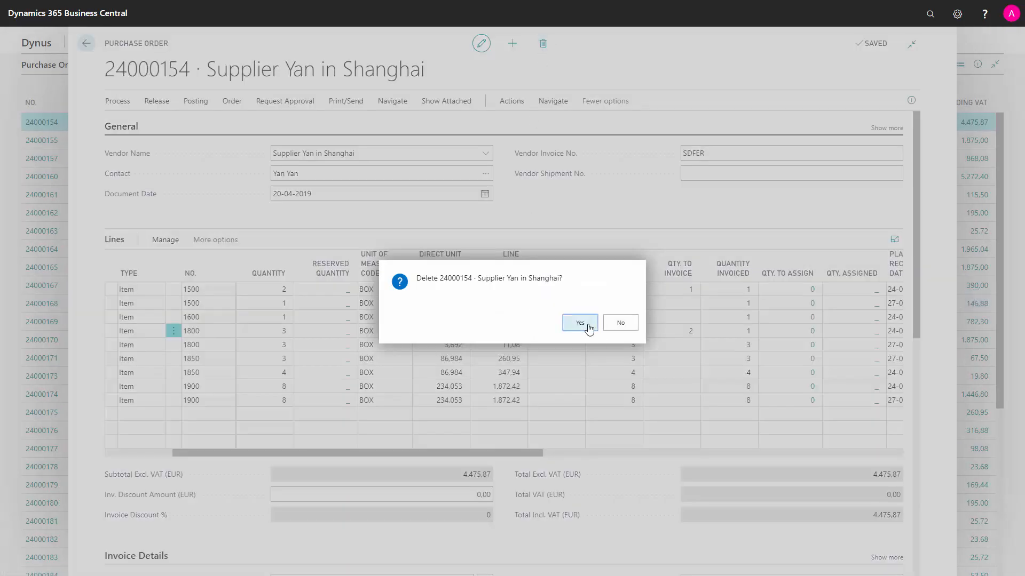
{"action": "left_click", "coordinate": [578, 322]}
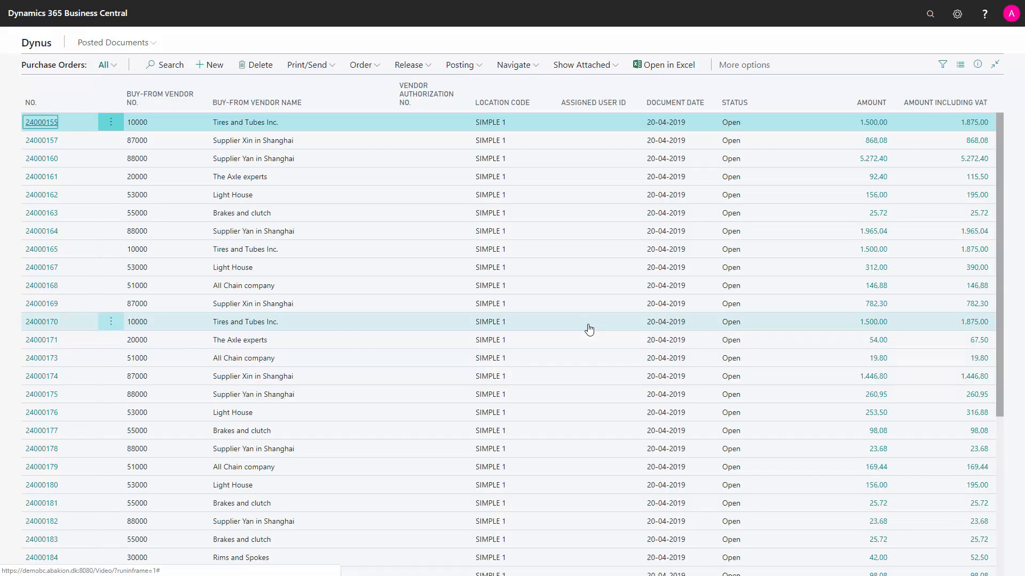